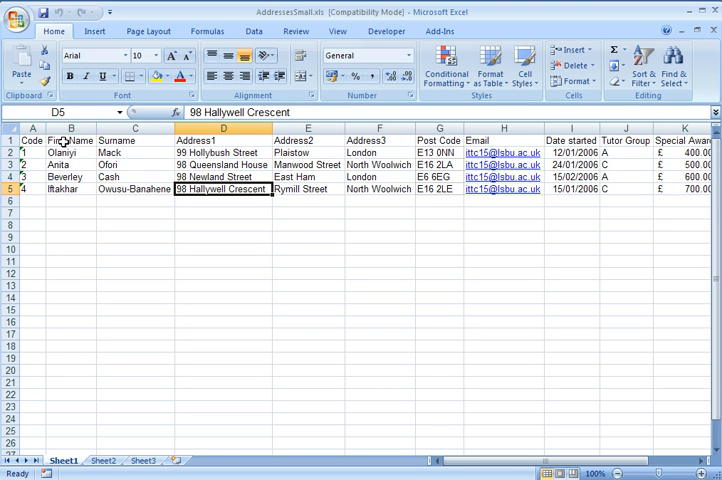
pyautogui.click(308, 140)
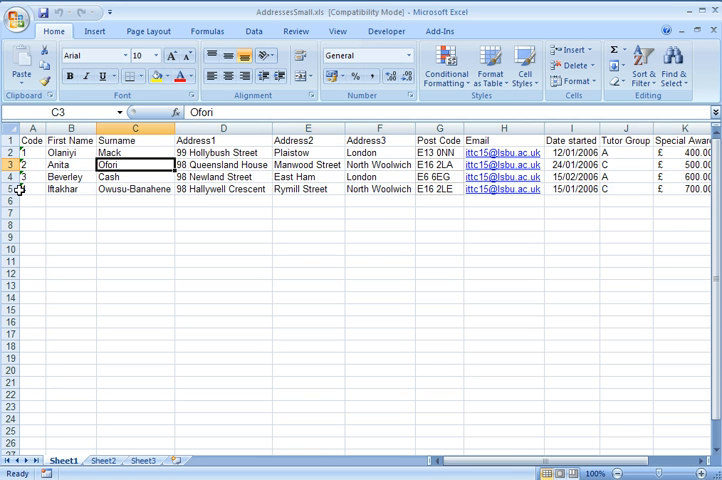
pyautogui.moveTo(348, 164)
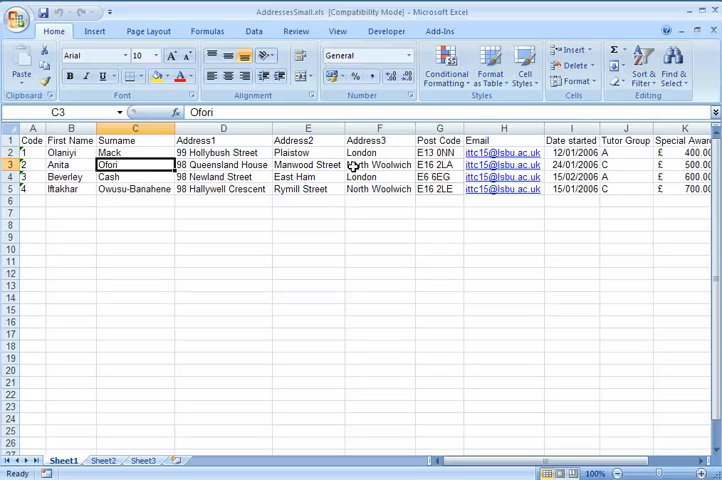
pyautogui.press('Delete')
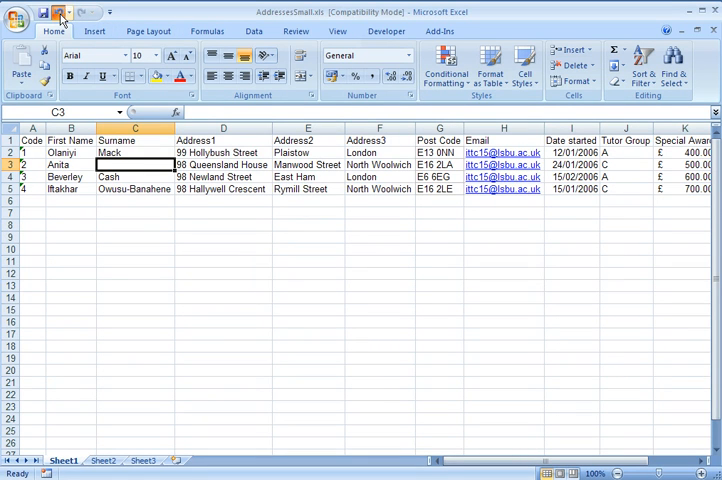
pyautogui.write('Ofori')
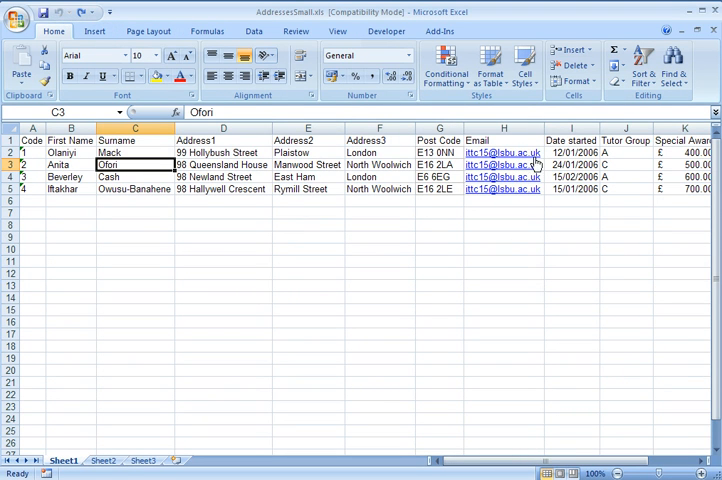
pyautogui.moveTo(504, 190)
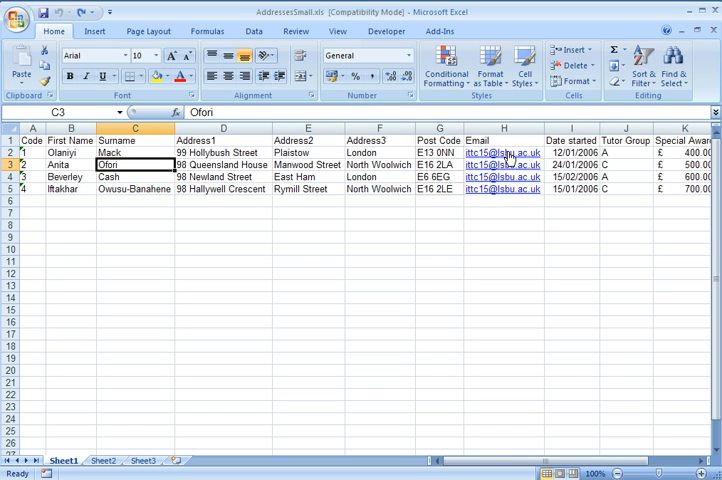
pyautogui.moveTo(498, 188)
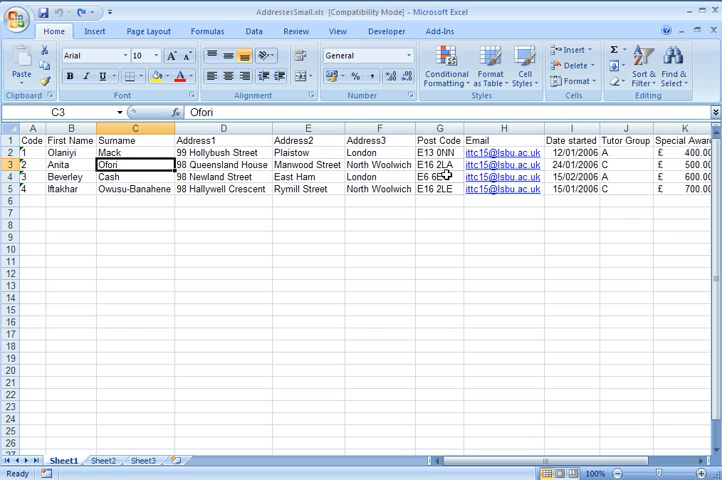
pyautogui.moveTo(442, 166)
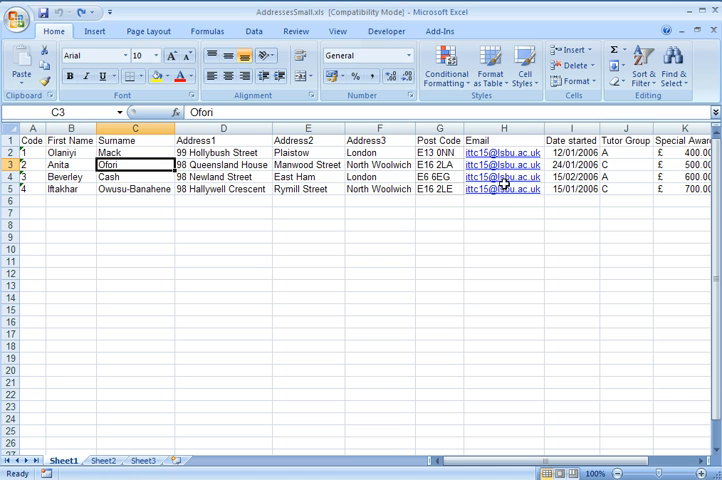
pyautogui.moveTo(160, 152)
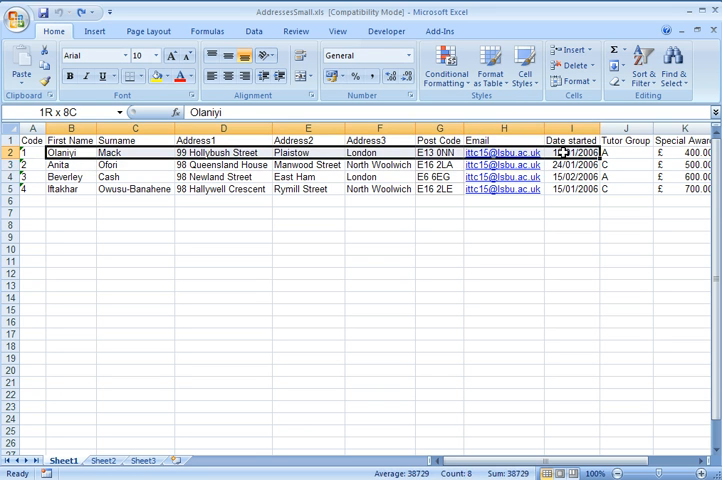
pyautogui.click(436, 164)
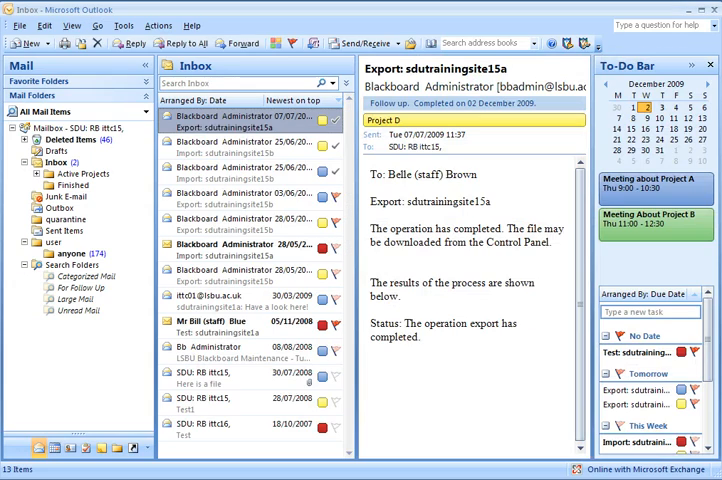
pyautogui.moveTo(328, 204)
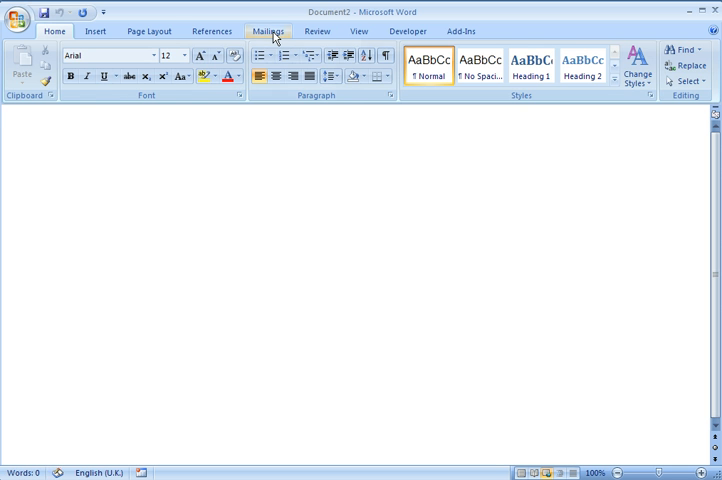
# Step: Begin a mail merge from the Mailings ribbon in the blank document
pyautogui.click(262, 28)
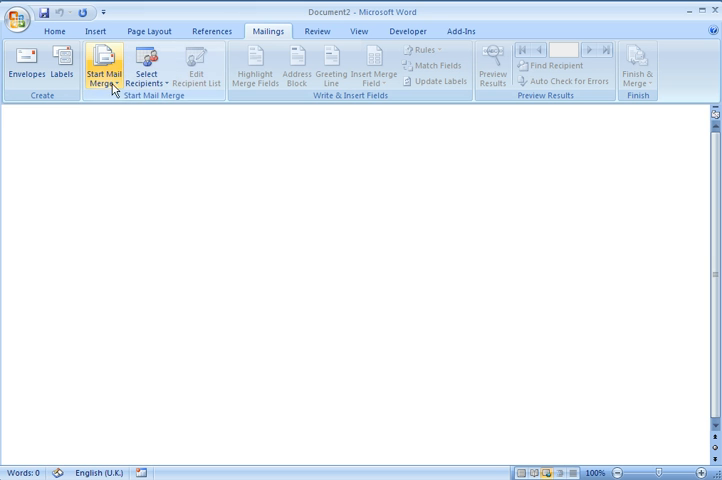
pyautogui.click(102, 70)
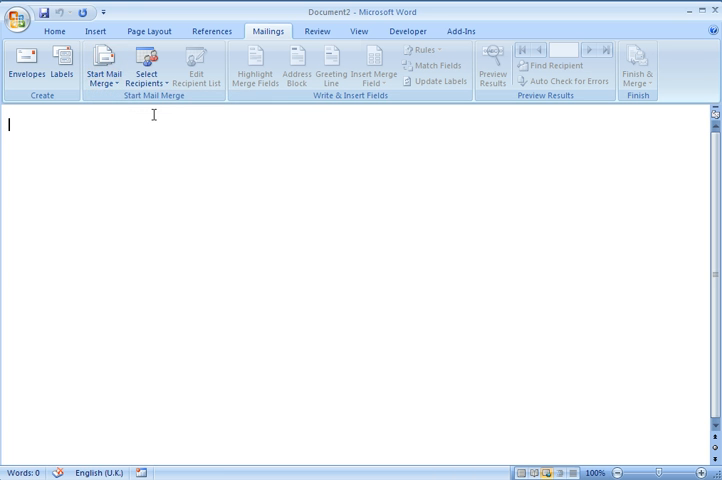
pyautogui.moveTo(156, 76)
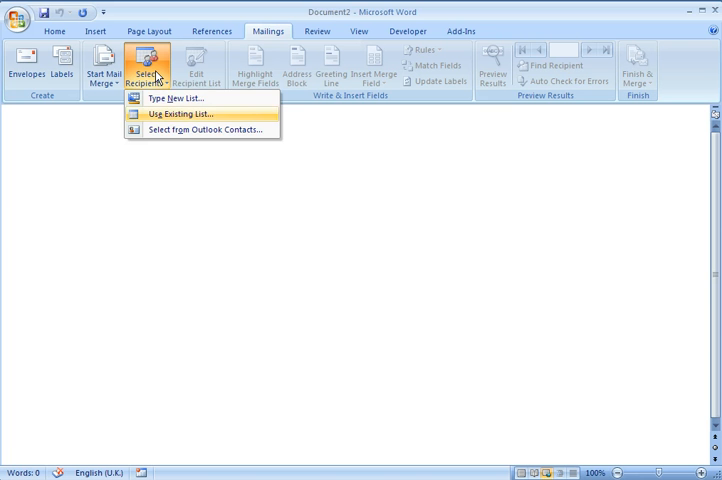
# Step: Use Sheet1$ of C:\Training Materials\AddressesSmall.xls as the existing recipient list
pyautogui.click(186, 122)
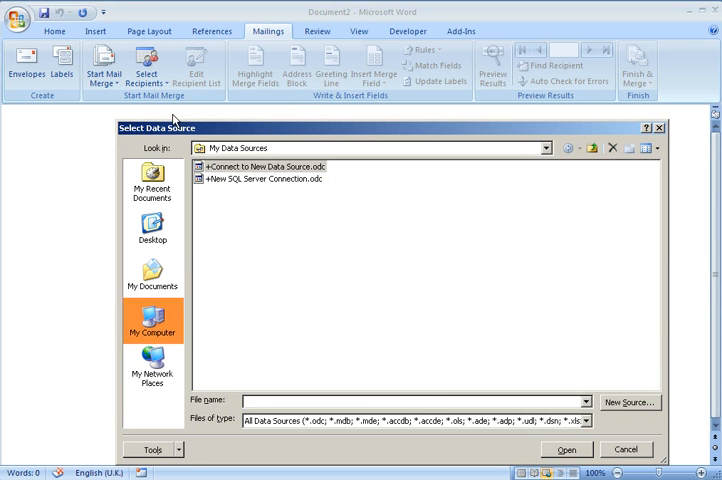
pyautogui.click(152, 324)
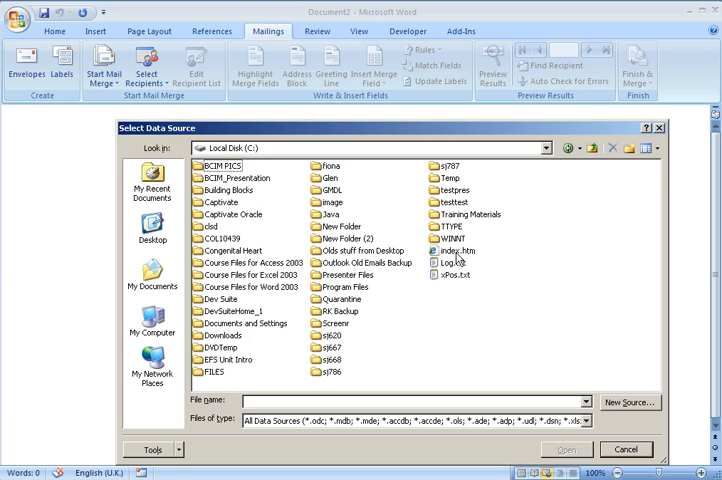
pyautogui.doubleClick(468, 214)
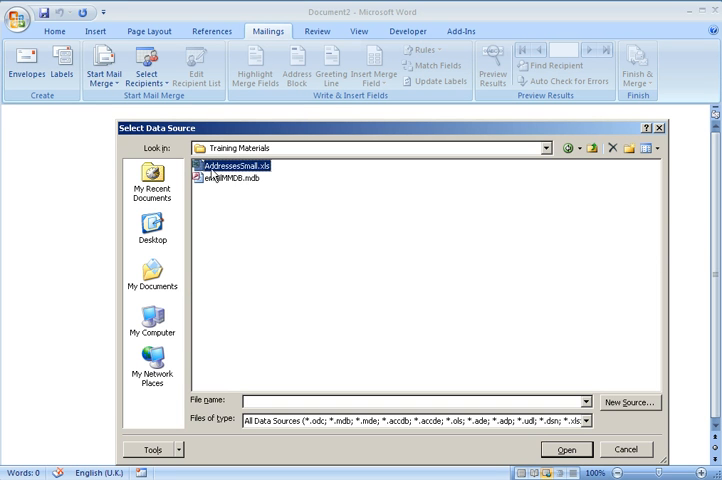
pyautogui.moveTo(244, 176)
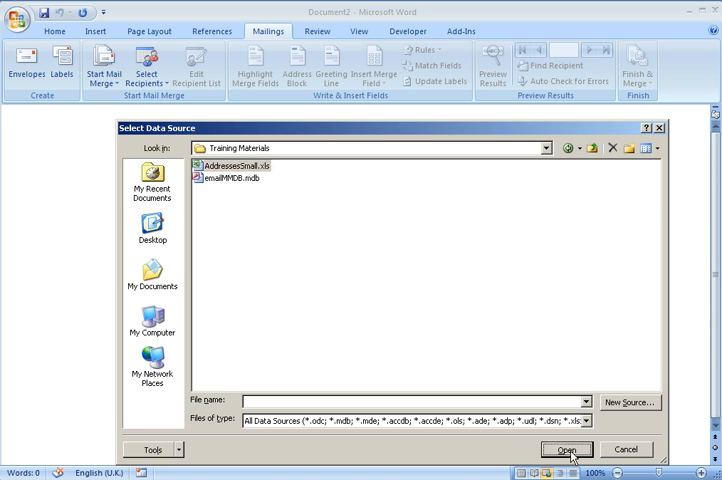
pyautogui.click(574, 448)
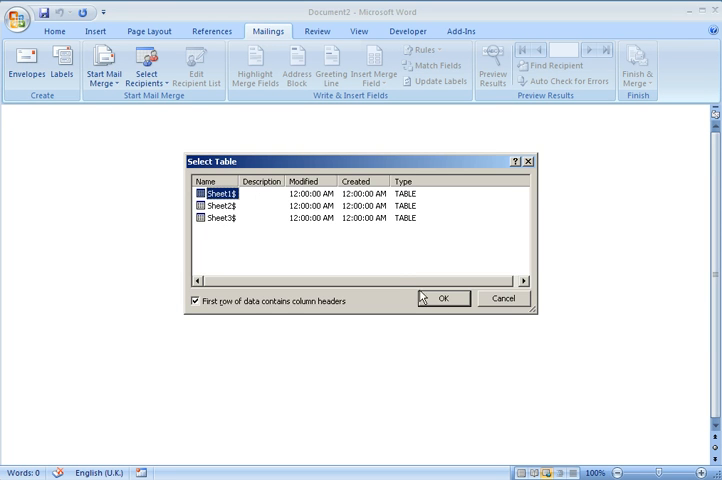
pyautogui.click(444, 298)
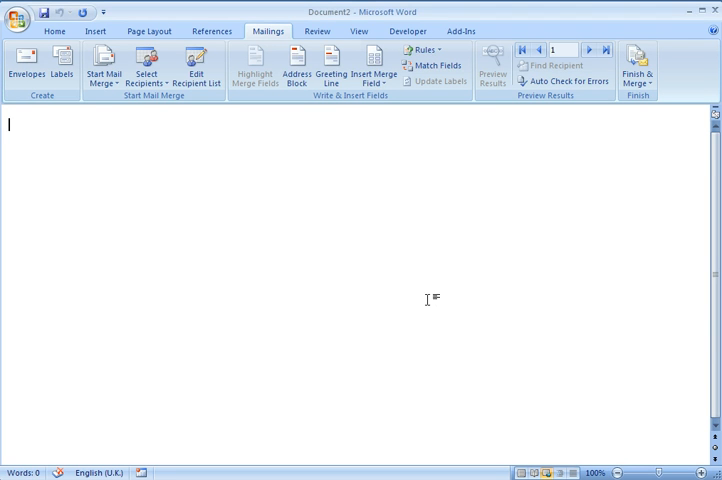
# Step: Filter the recipient list so only tutor group A remains
pyautogui.click(148, 62)
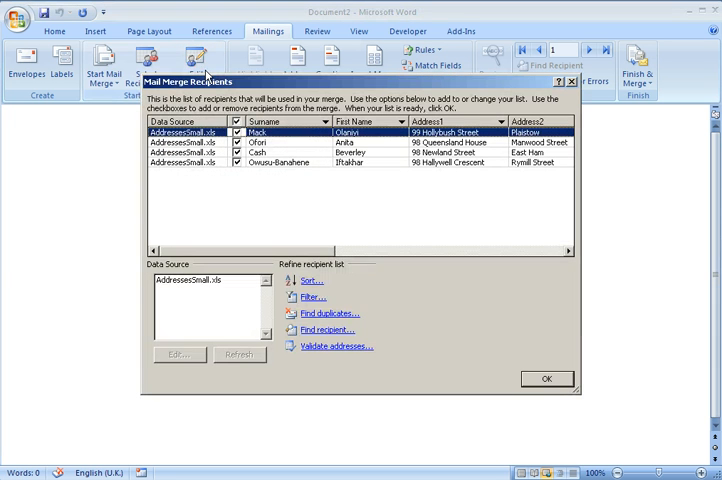
pyautogui.moveTo(336, 246)
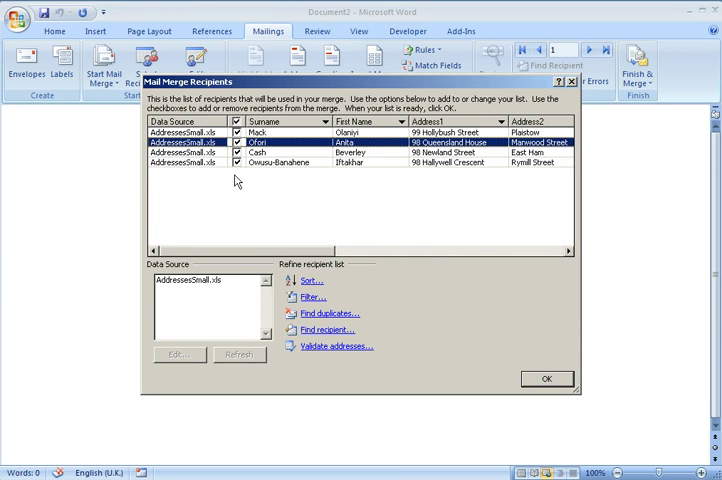
pyautogui.moveTo(276, 238)
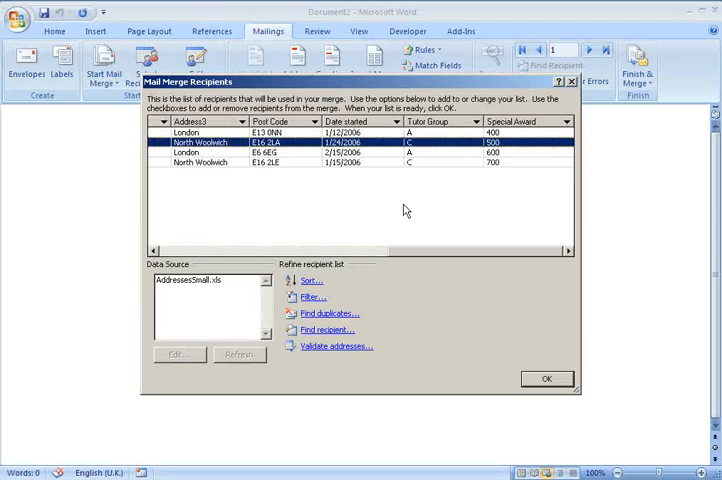
pyautogui.click(476, 120)
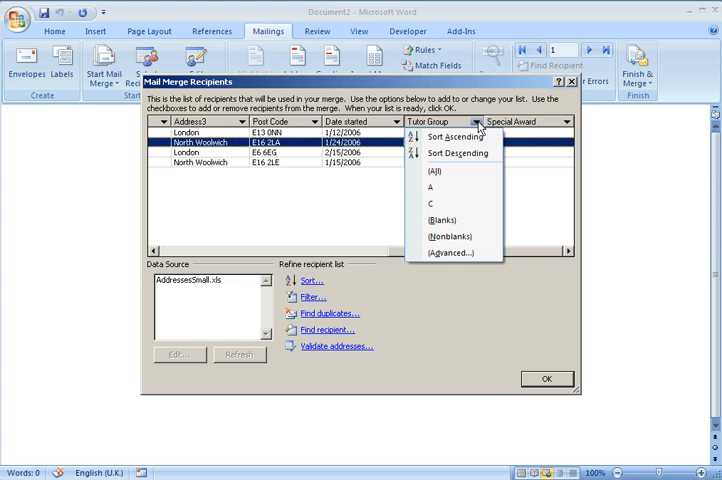
pyautogui.moveTo(446, 192)
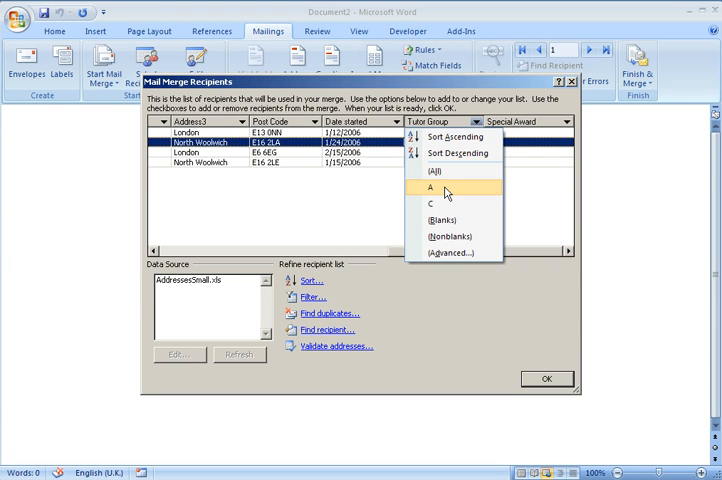
pyautogui.click(436, 190)
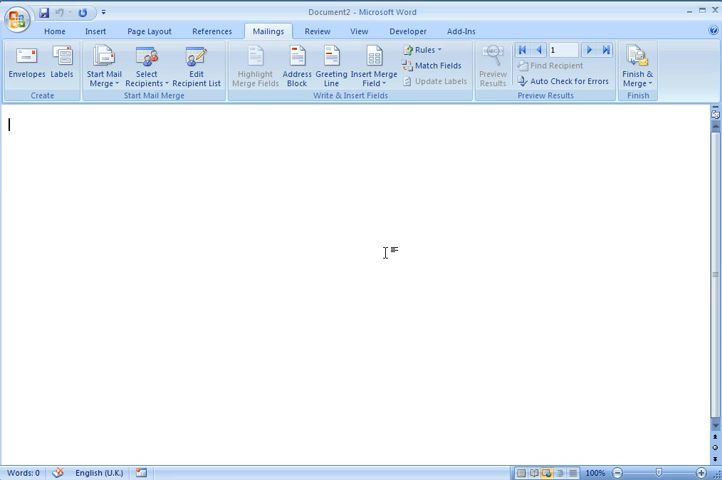
# Step: Write the greeting 'Dear «First_Name»' with the First Name merge field
pyautogui.write('Dear')
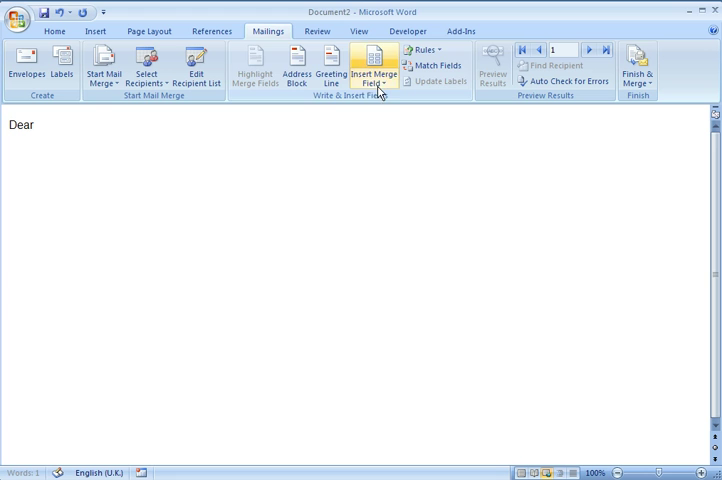
pyautogui.click(376, 68)
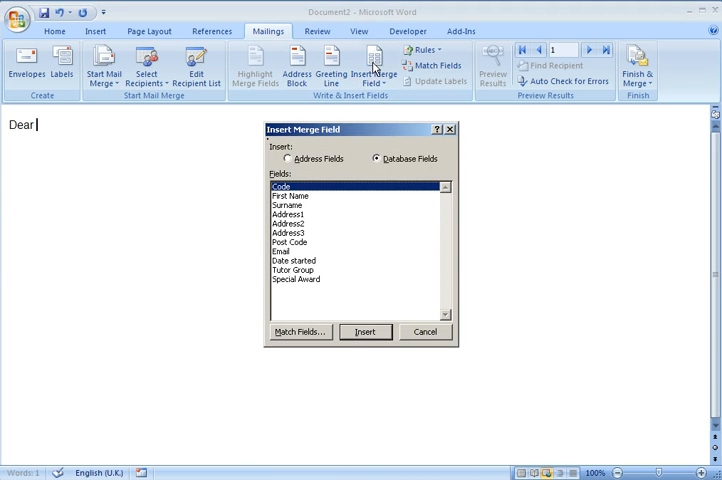
pyautogui.click(364, 332)
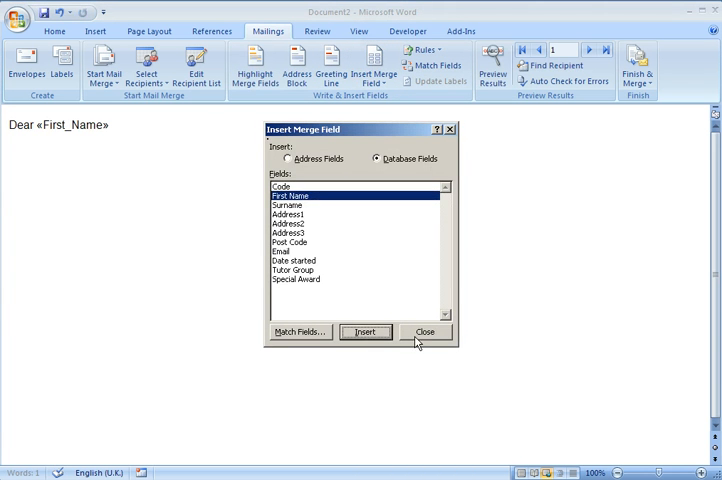
pyautogui.click(426, 332)
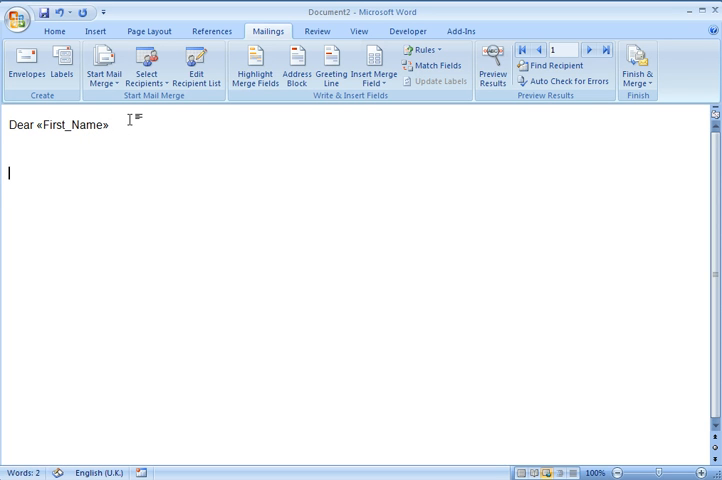
# Step: Write 'You are in tutor group «Tutor_Group»' and sign the letter Russell
pyautogui.write('You are in')
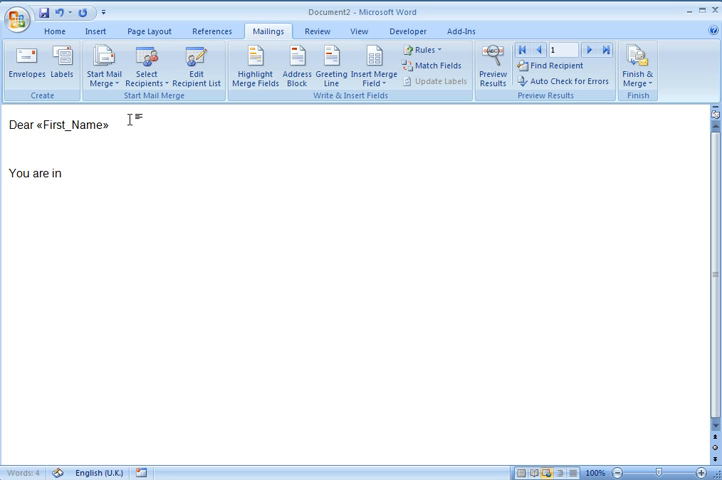
pyautogui.write('tutor')
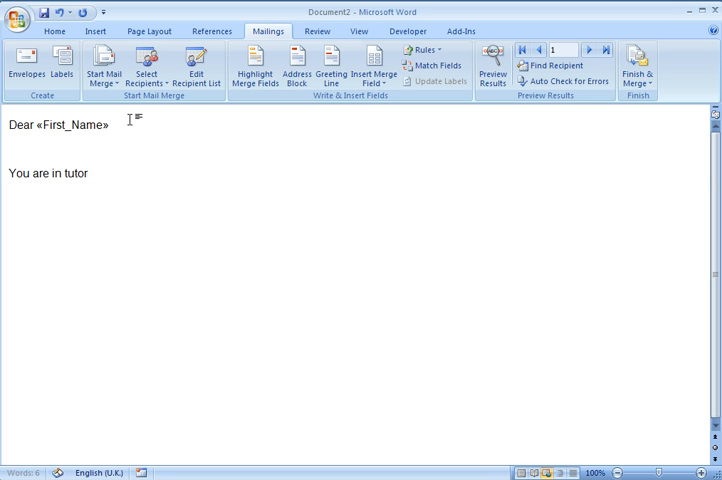
pyautogui.write('group')
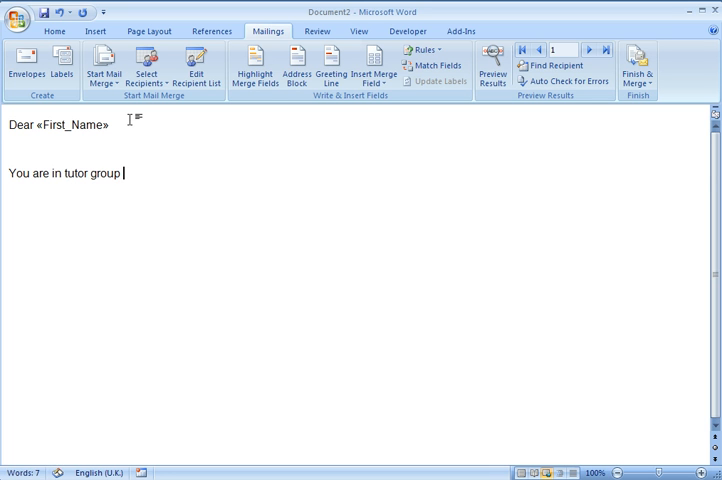
pyautogui.click(378, 68)
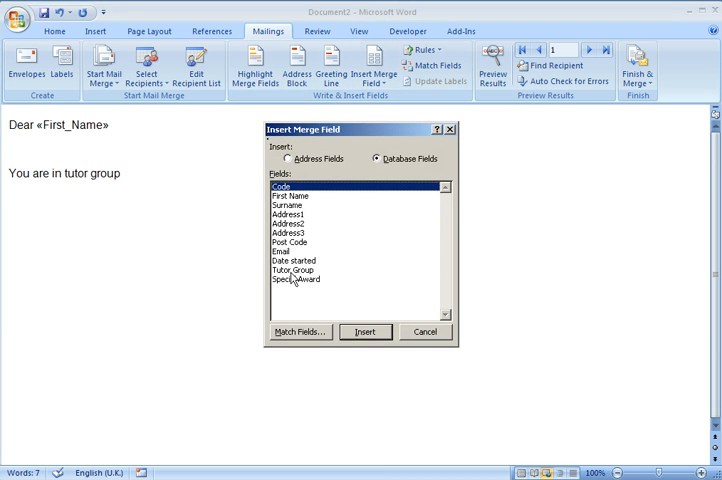
pyautogui.click(364, 332)
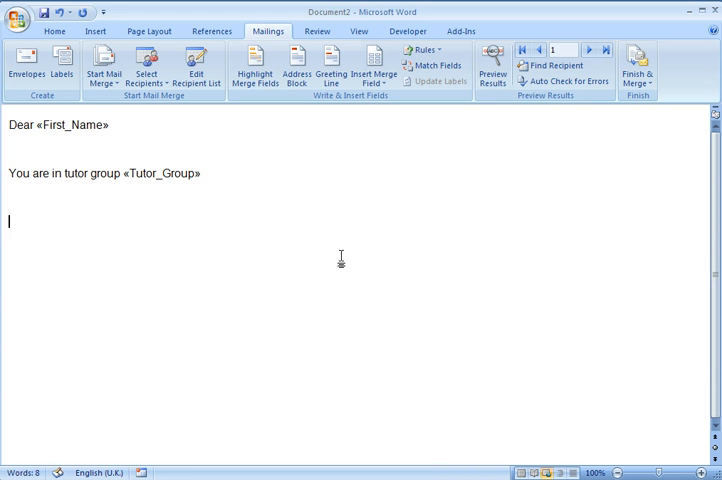
pyautogui.write('Russell')
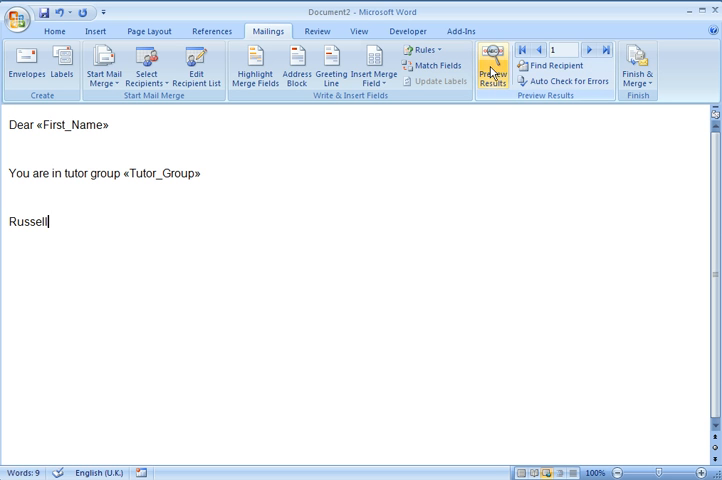
pyautogui.click(492, 62)
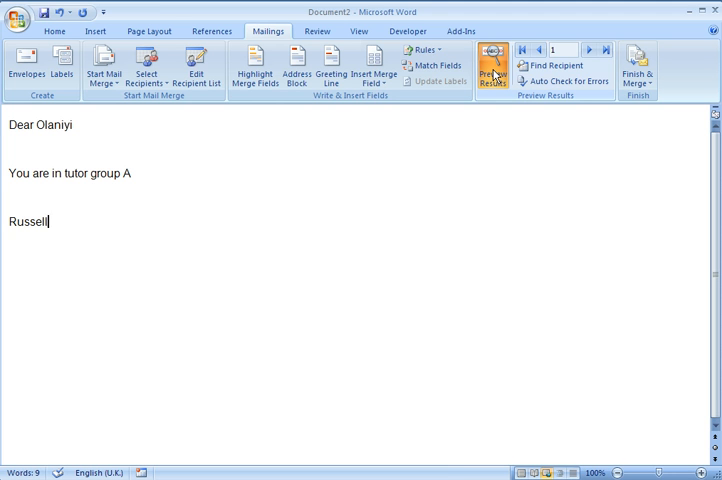
pyautogui.click(492, 62)
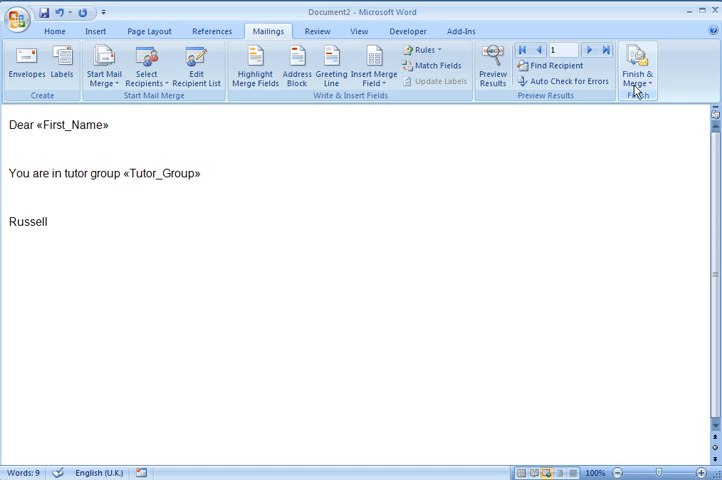
# Step: Send the merge as e-mail messages to the Email column with subject 'Test'
pyautogui.click(636, 68)
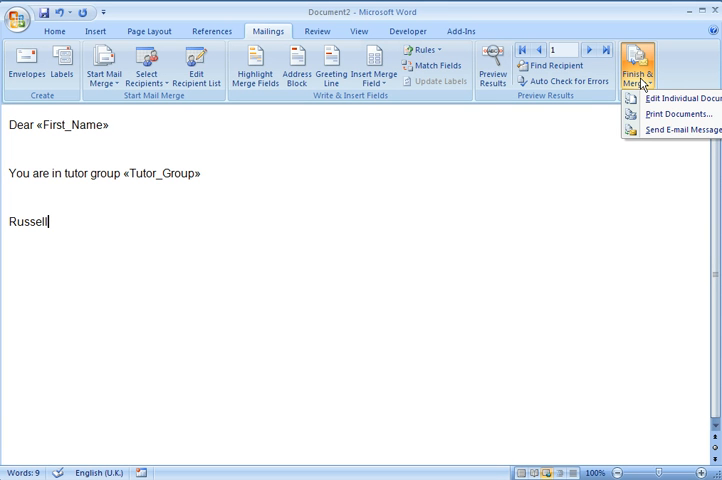
pyautogui.moveTo(672, 132)
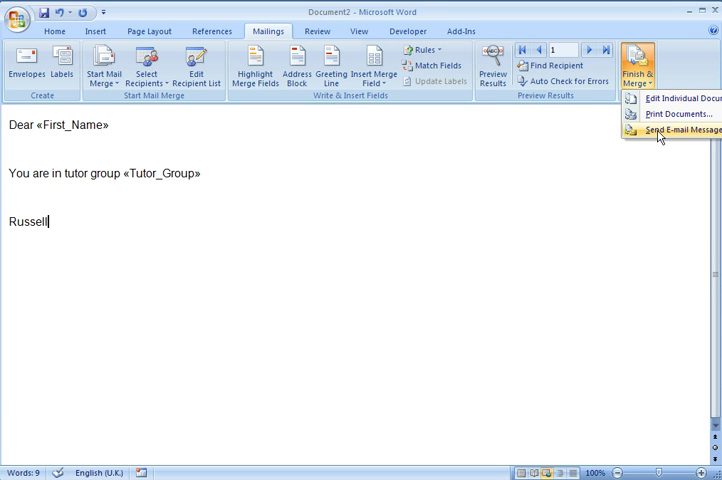
pyautogui.click(680, 130)
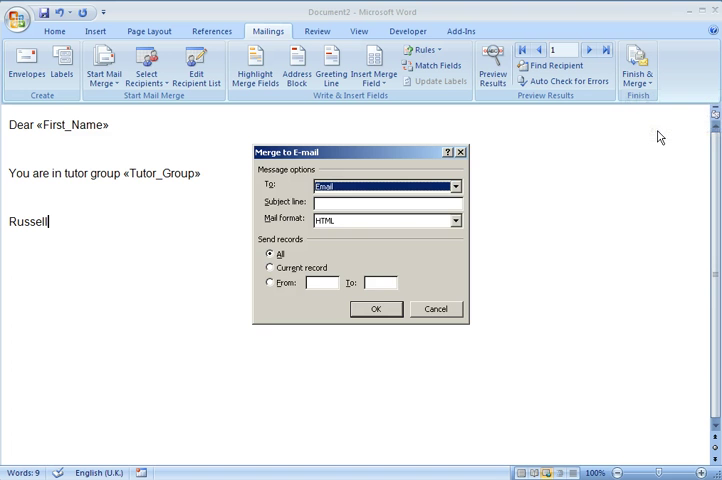
pyautogui.click(456, 186)
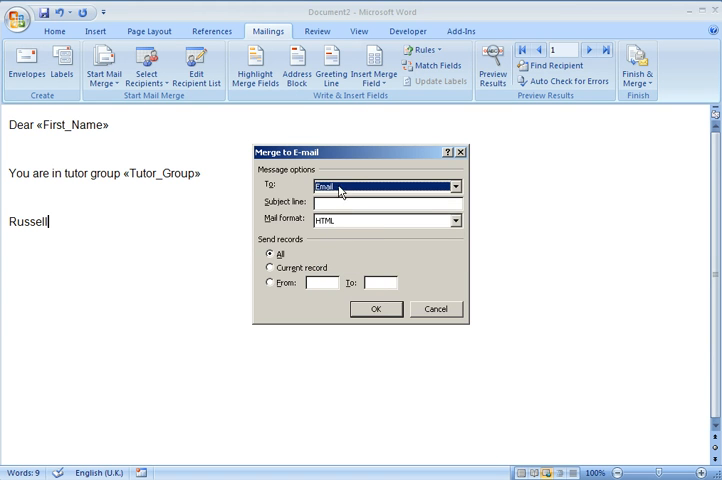
pyautogui.moveTo(420, 196)
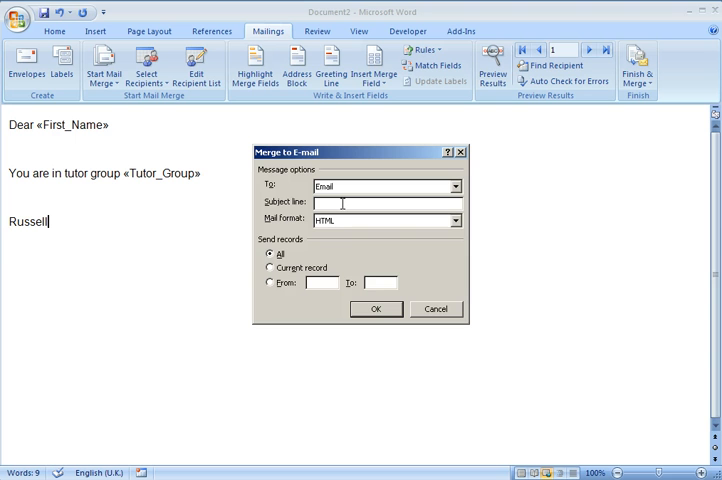
pyautogui.write('Test')
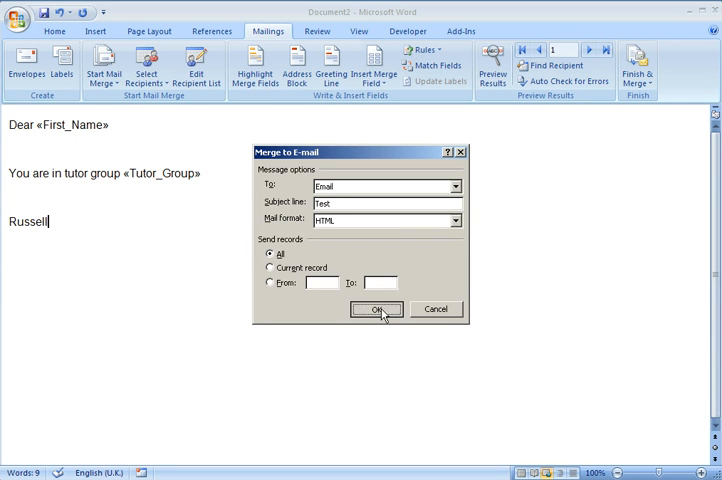
pyautogui.click(376, 308)
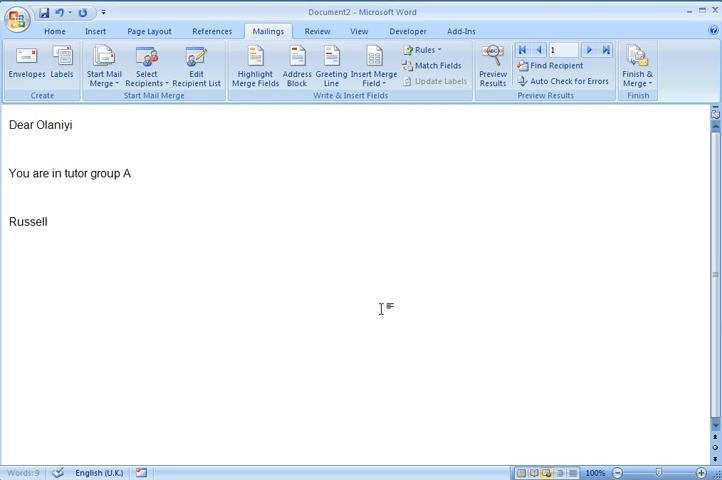